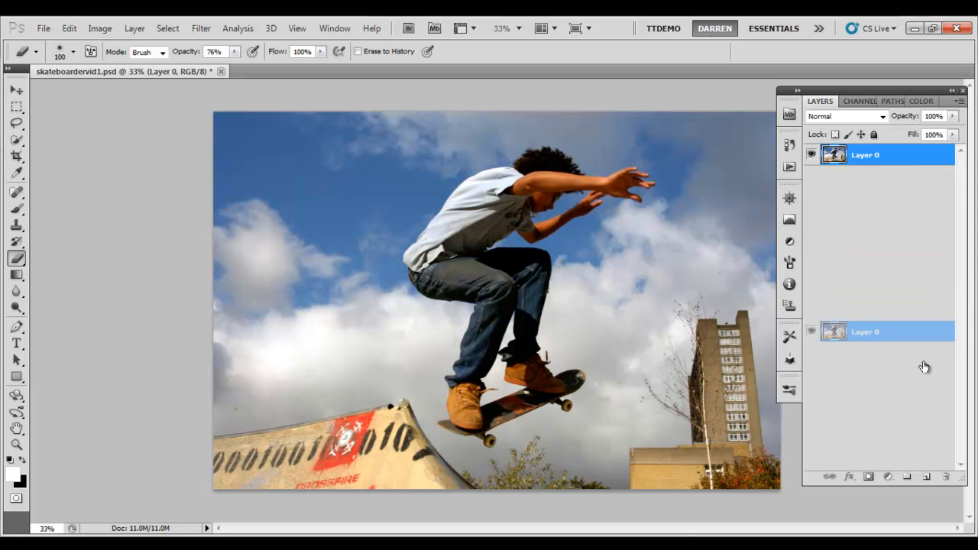
Step: Duplicate Layer 0 and apply Motion Blur at angle 27, distance about 118 to the copy
left_click(926, 477)
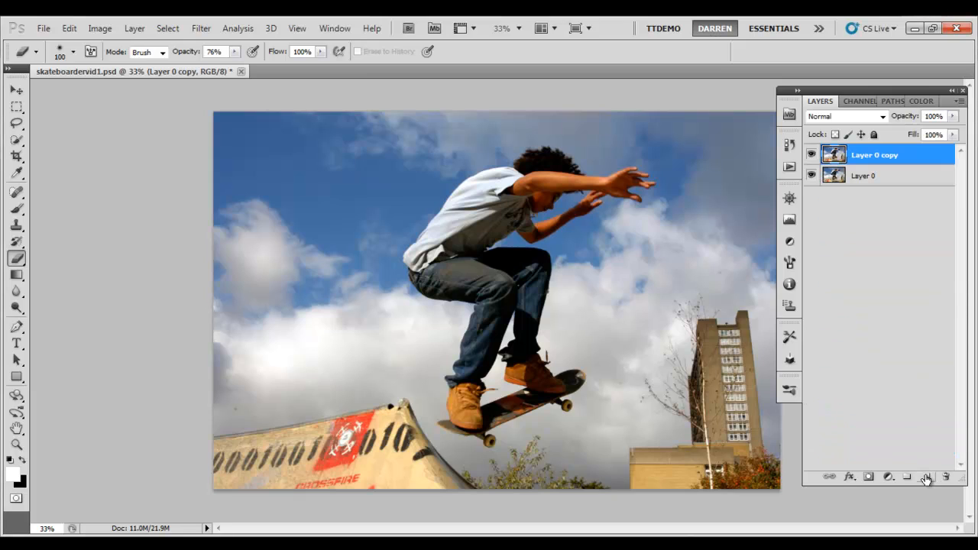
mouse_move(342, 162)
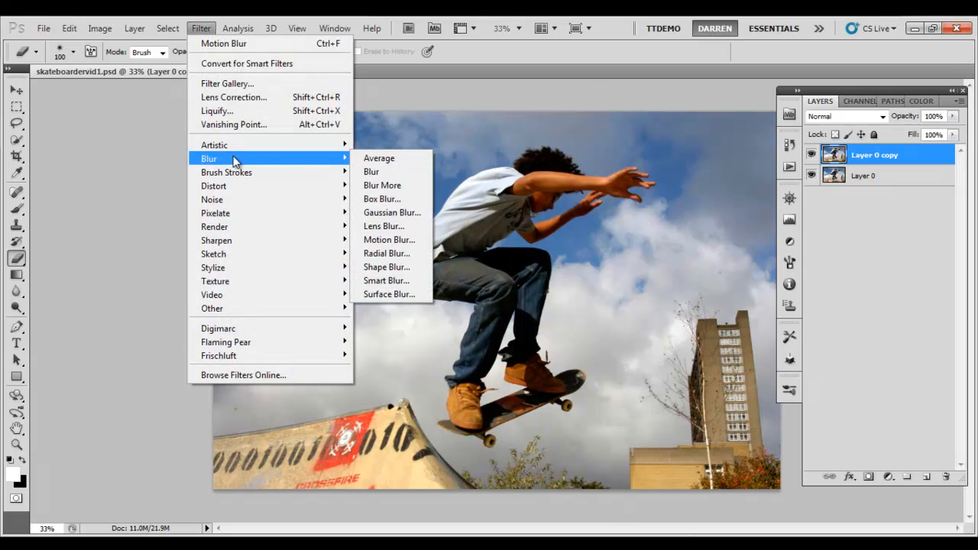
left_click(388, 239)
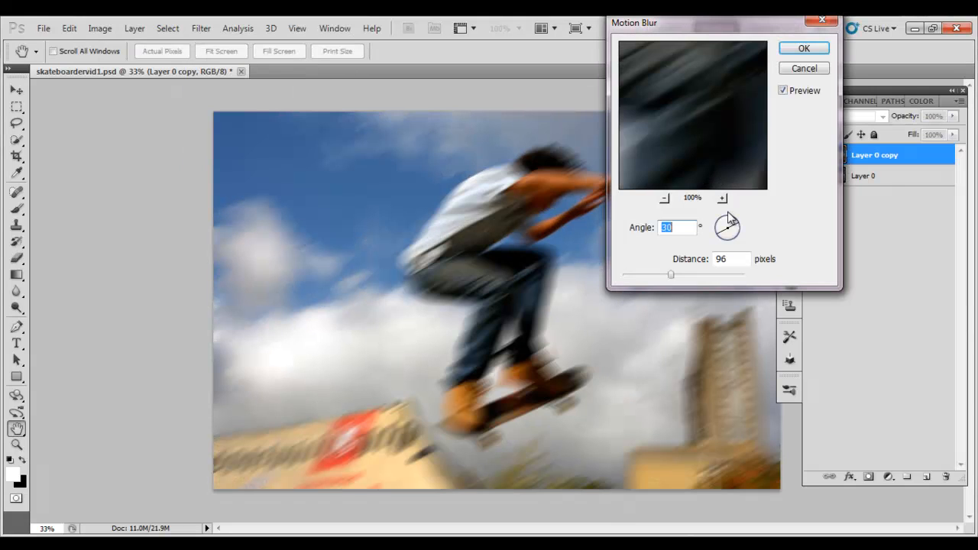
left_click_drag(734, 222, 737, 230)
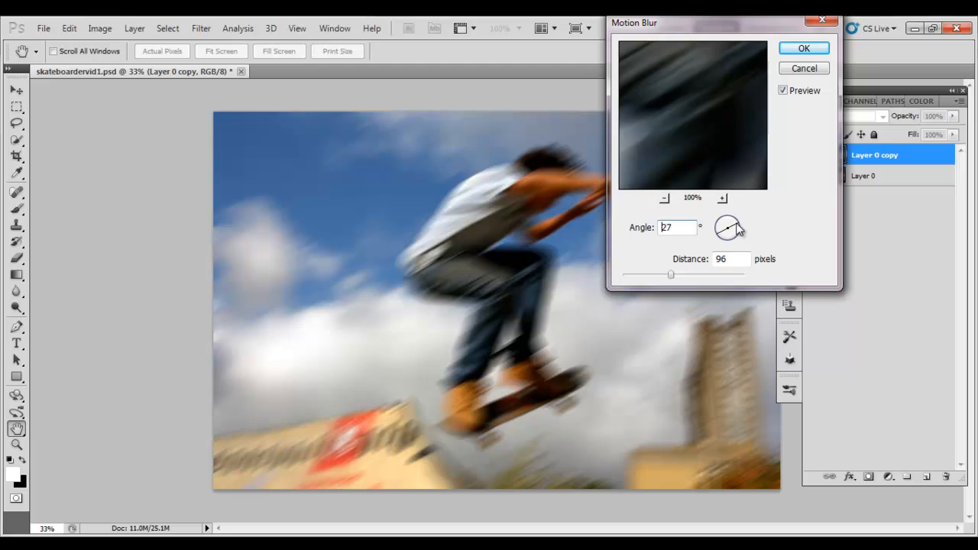
triple_click(675, 226)
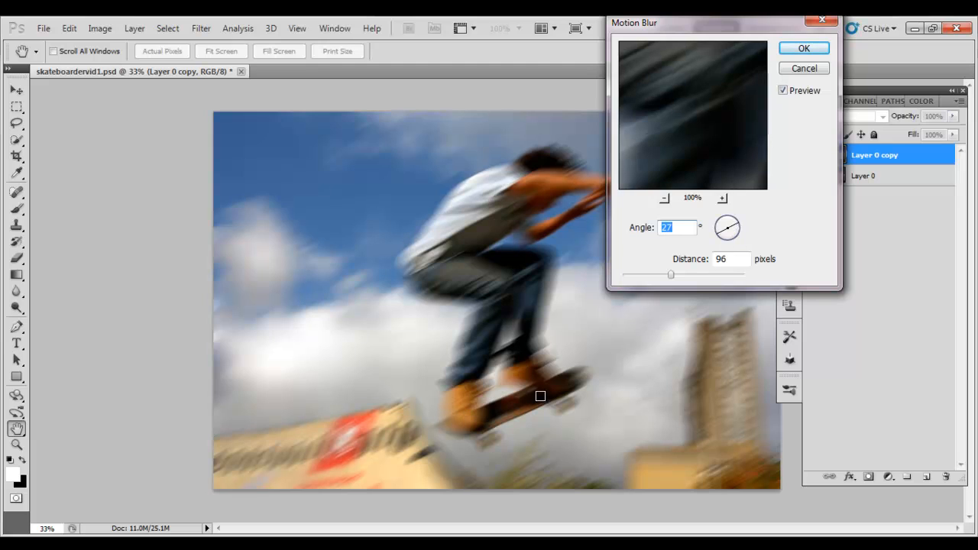
left_click_drag(671, 275, 678, 275)
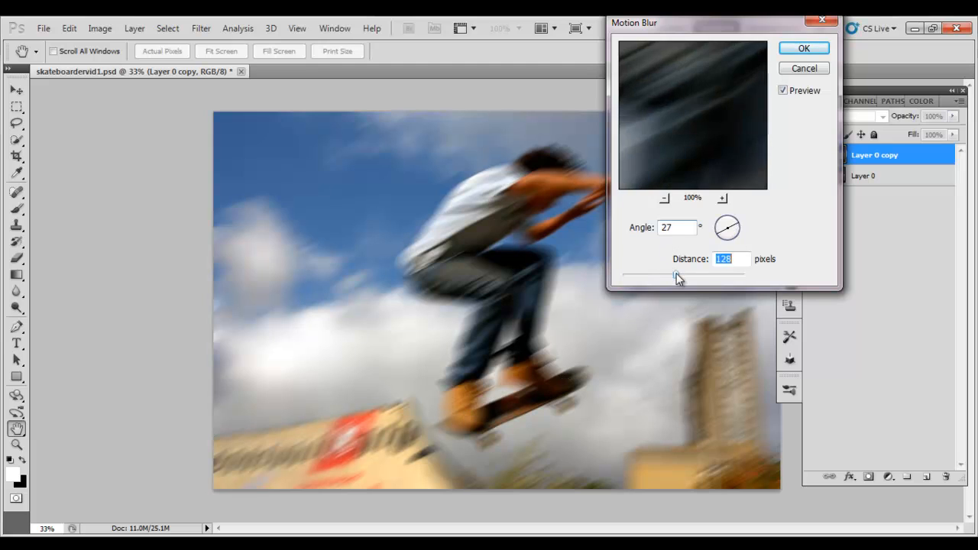
left_click_drag(685, 274, 674, 273)
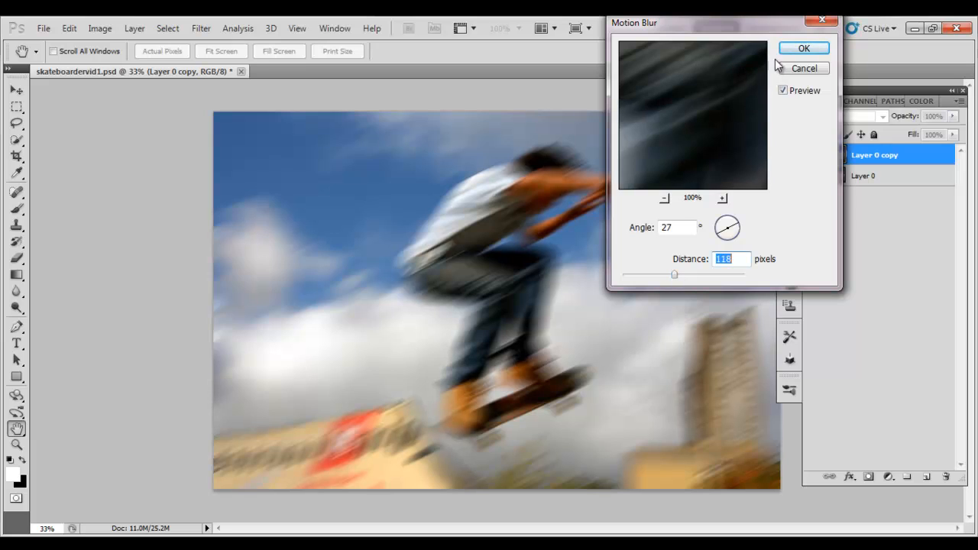
left_click(804, 47)
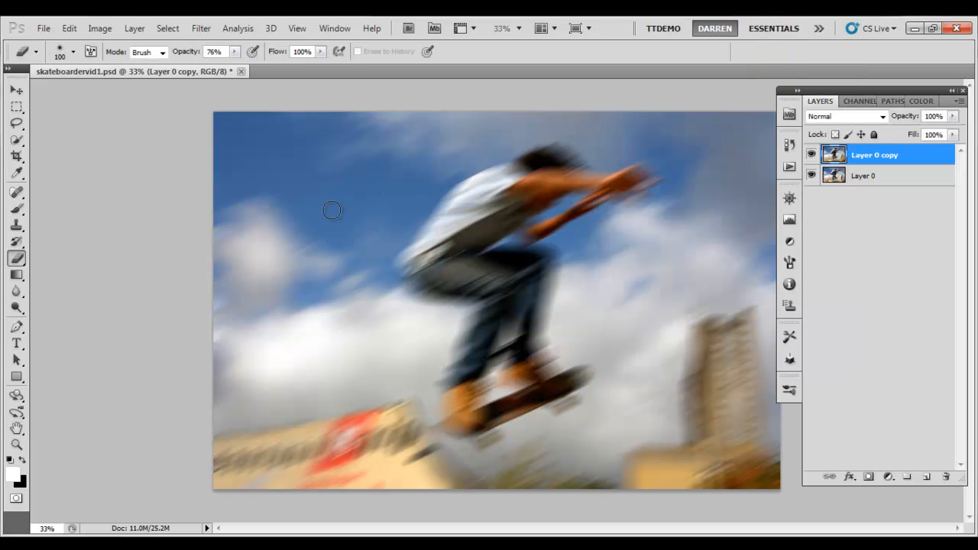
Step: Set the eraser brush to 100 px with 0% hardness
left_click(35, 52)
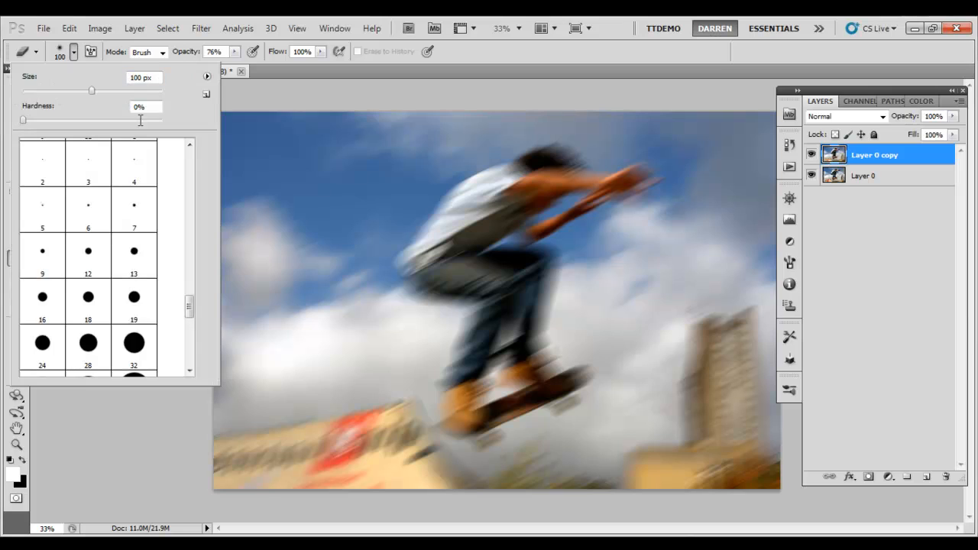
left_click_drag(92, 90, 84, 90)
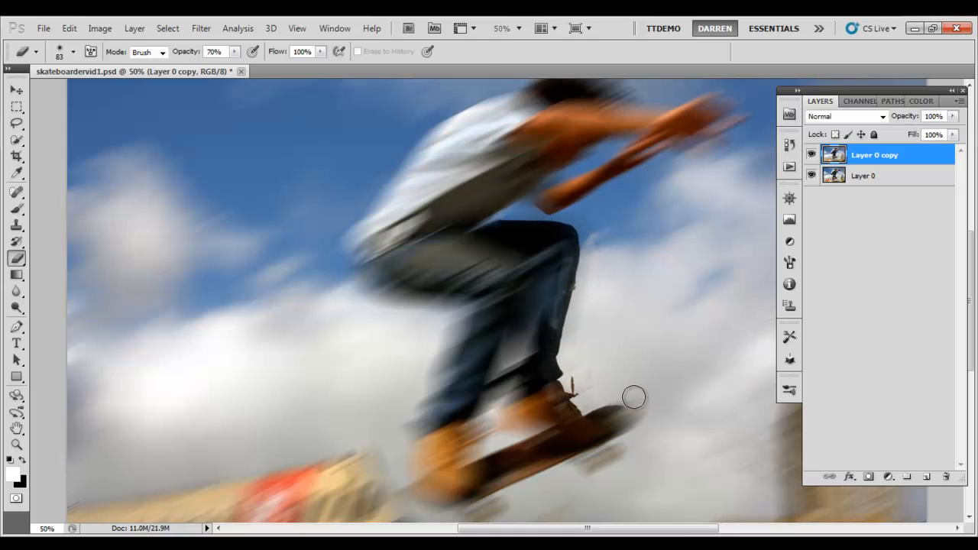
Step: Erase the blur along the skater's outline on Layer 0 copy to reveal sharp edges
left_click_drag(635, 397, 489, 513)
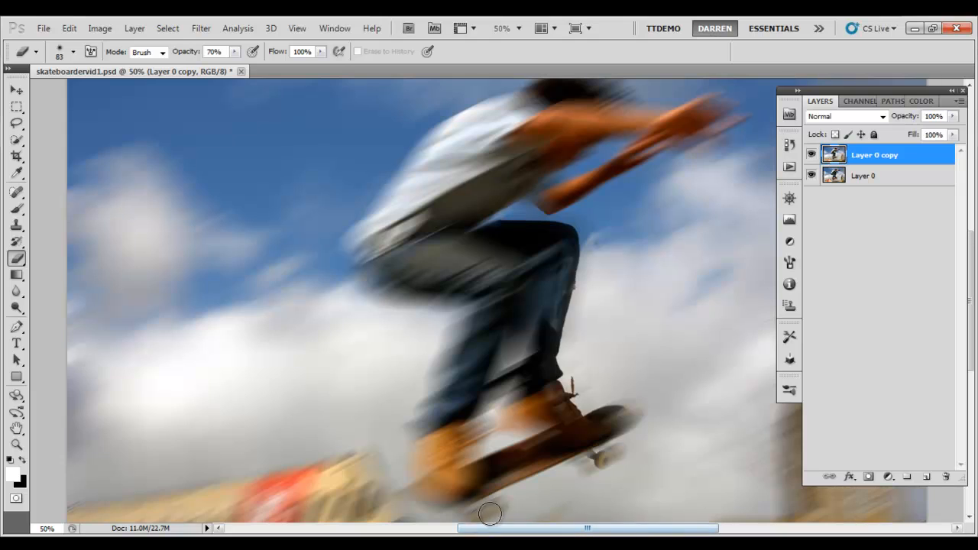
mouse_move(535, 354)
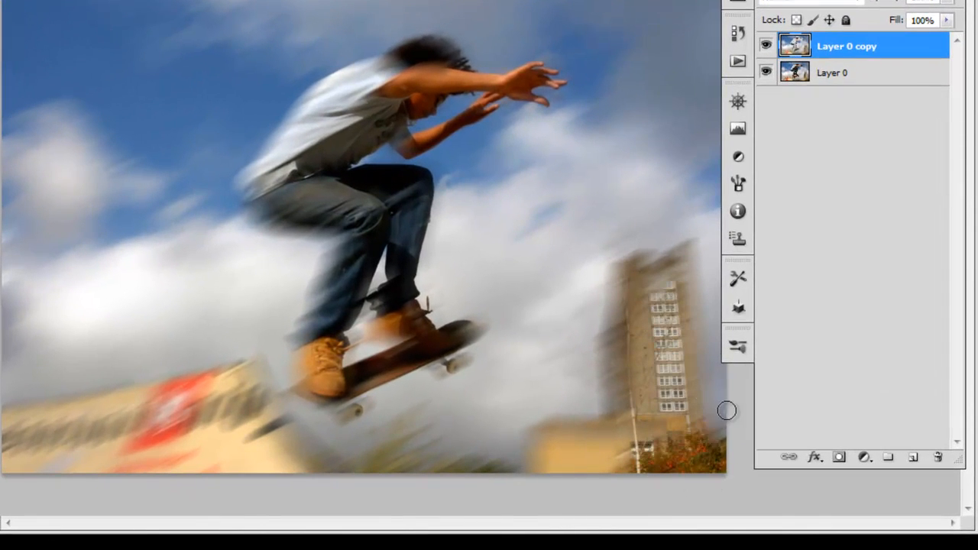
mouse_move(675, 251)
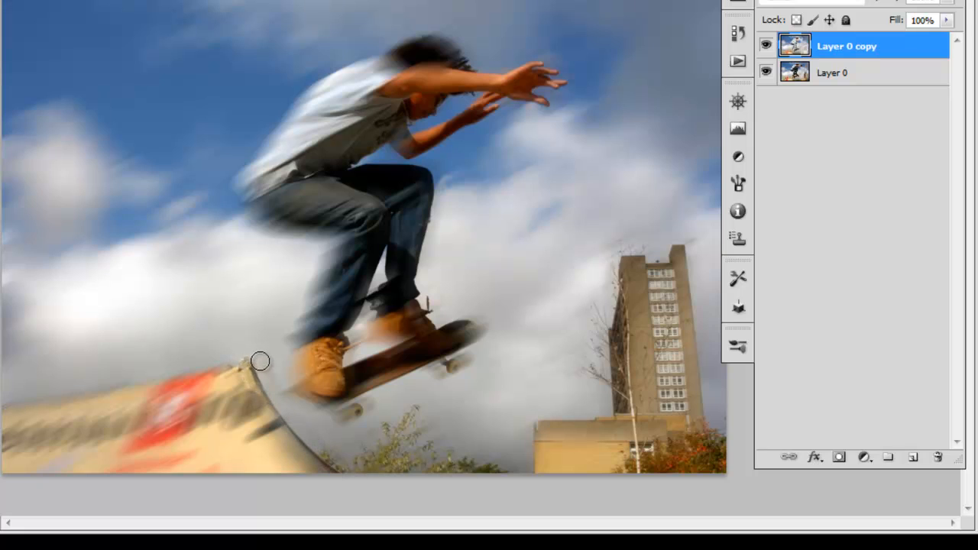
mouse_move(365, 443)
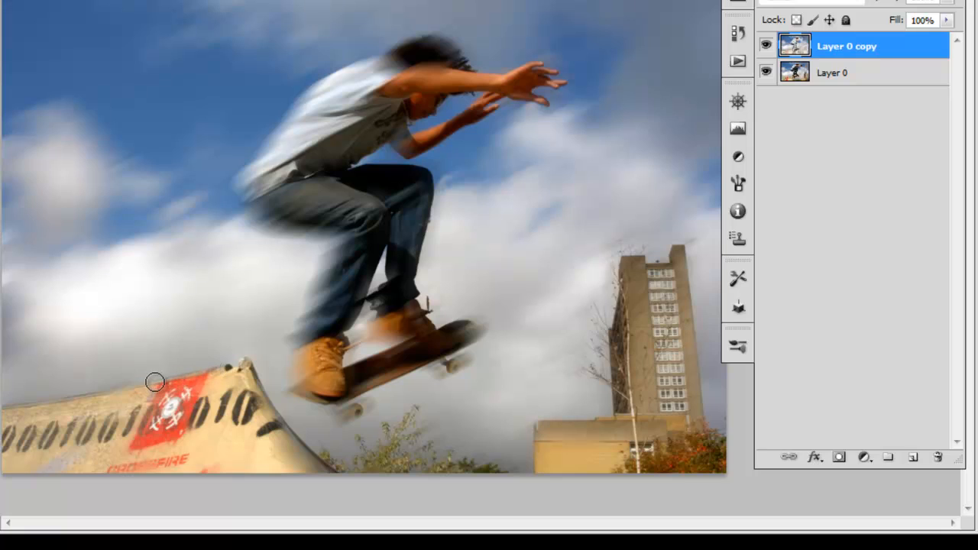
mouse_move(48, 403)
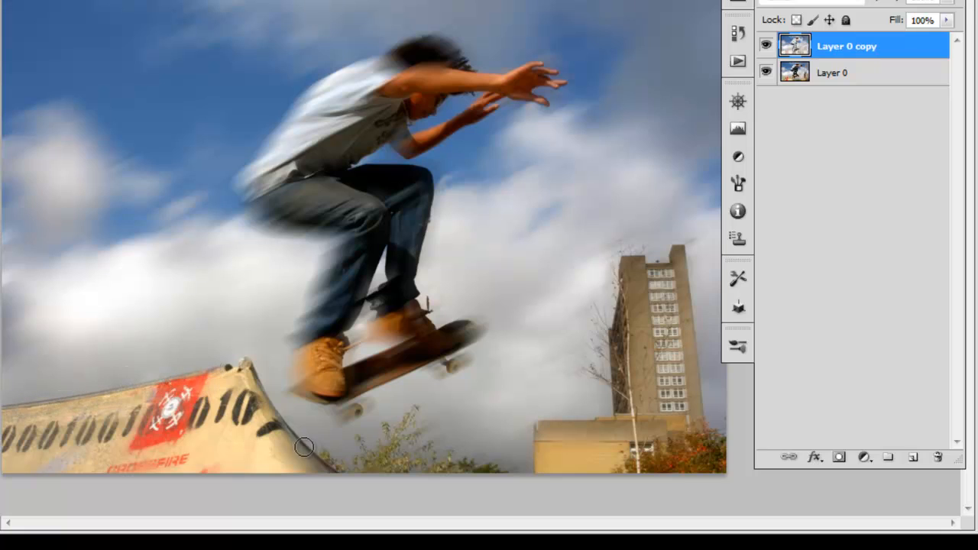
mouse_move(156, 468)
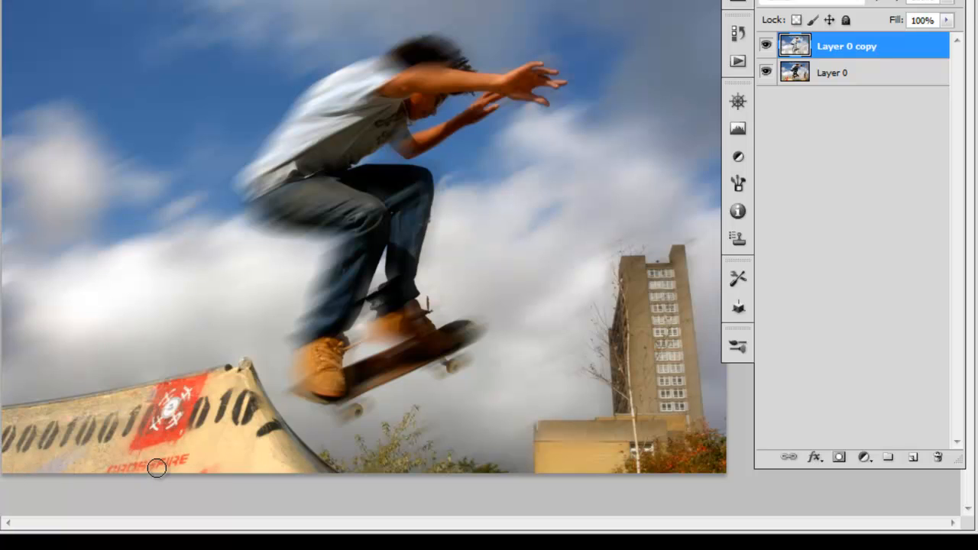
mouse_move(778, 221)
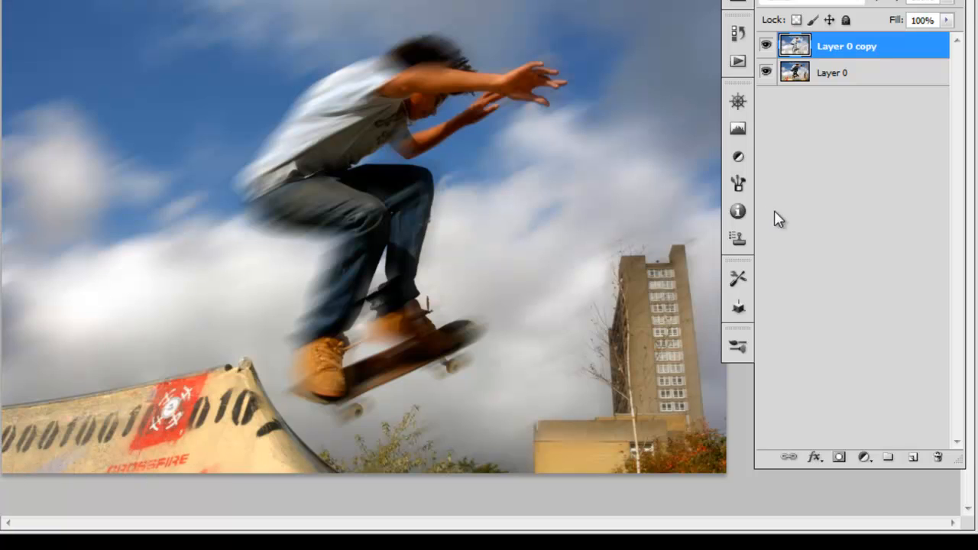